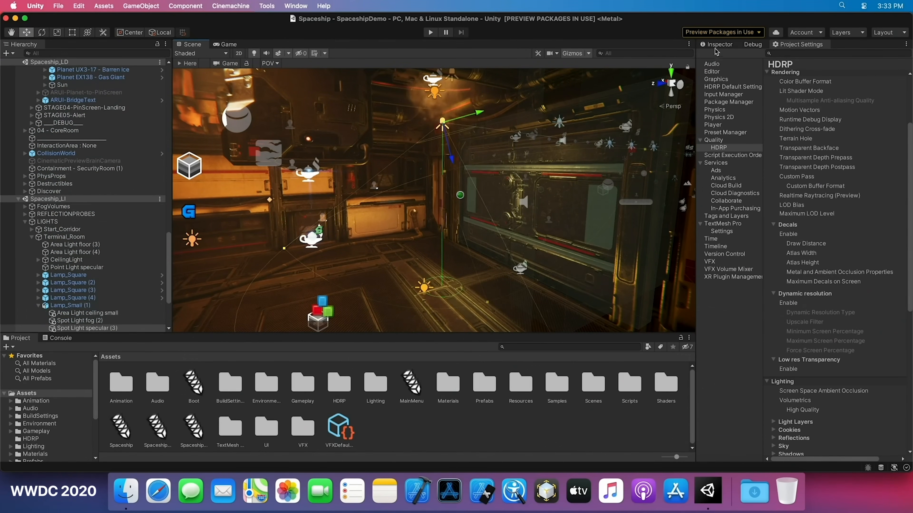
# Start the Spaceship demo so the corridor scene runs full screen with the FPS/GPU overlay
pyautogui.click(429, 32)
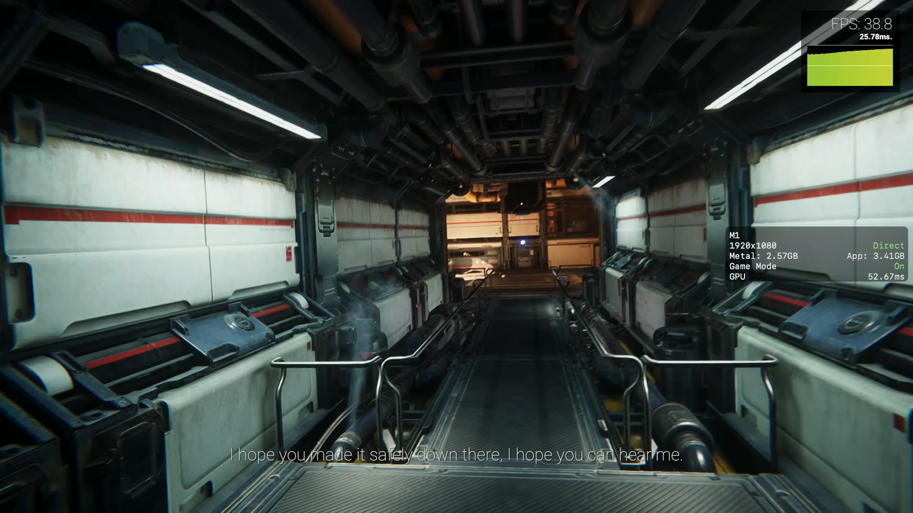
pyautogui.moveTo(457, 257)
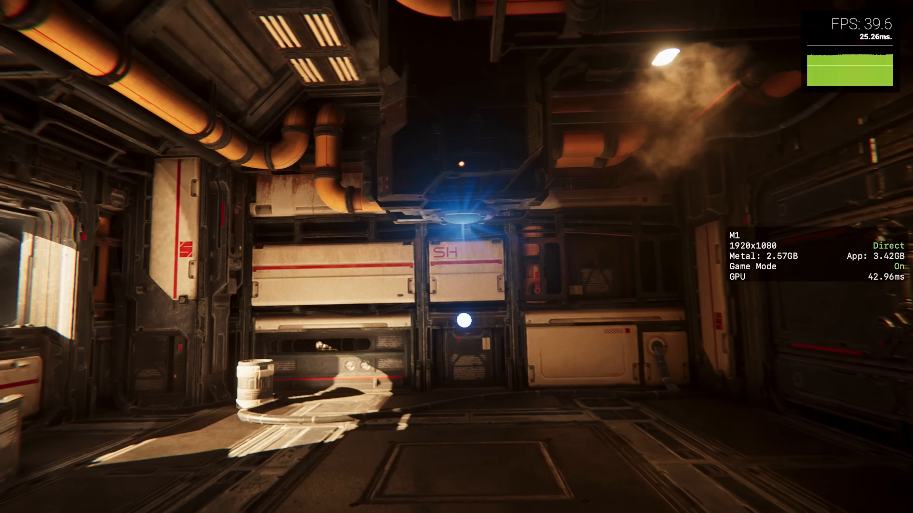
pyautogui.moveTo(456, 256)
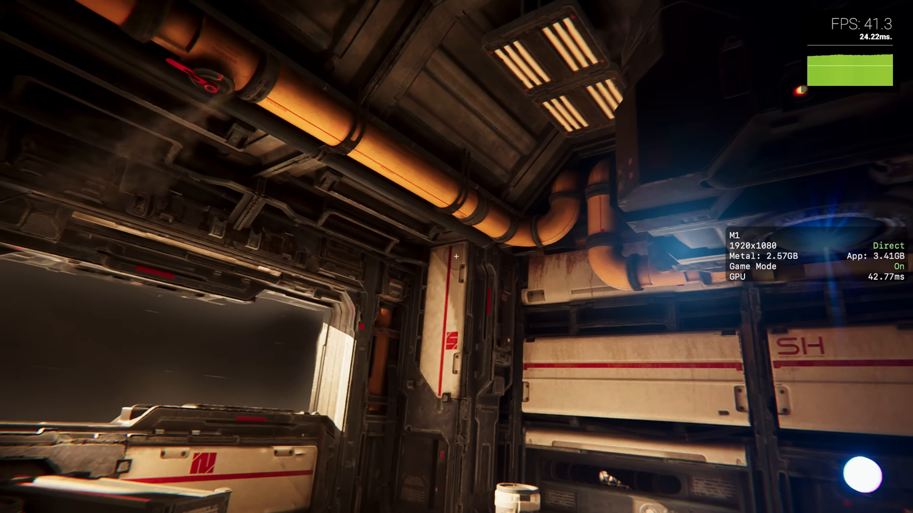
pyautogui.moveTo(456, 257)
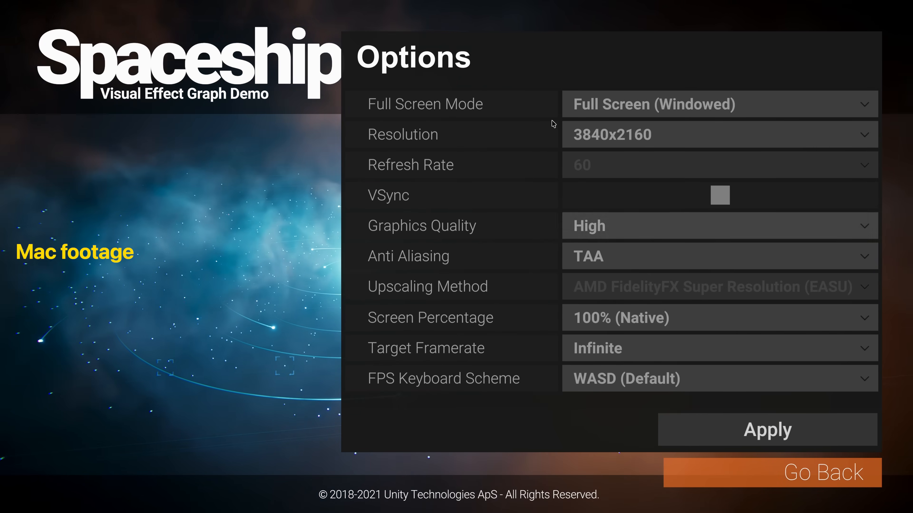
pyautogui.moveTo(504, 244)
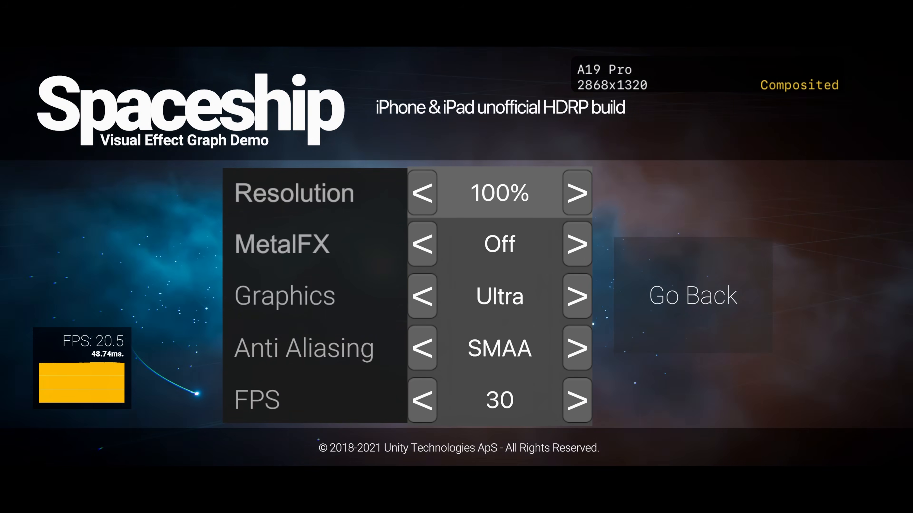
# Lower the render resolution from 100% through 75% to 50%
pyautogui.click(422, 192)
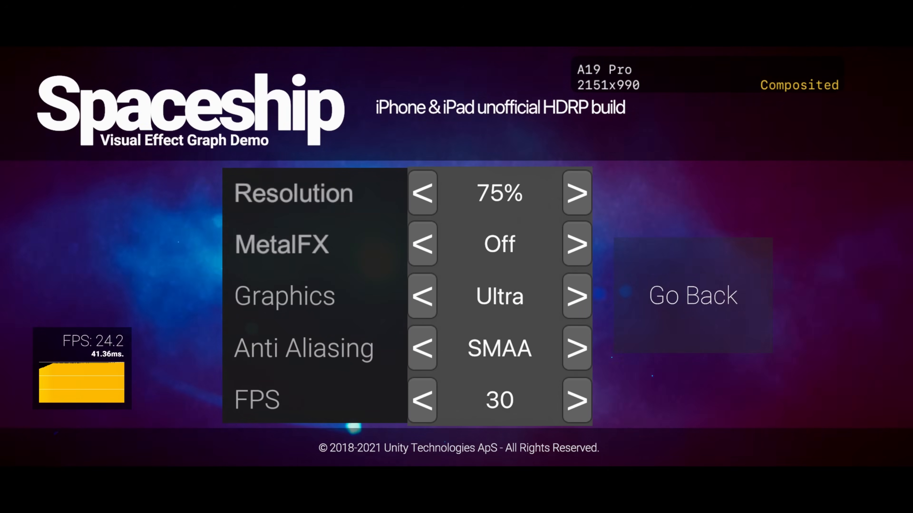
pyautogui.click(422, 193)
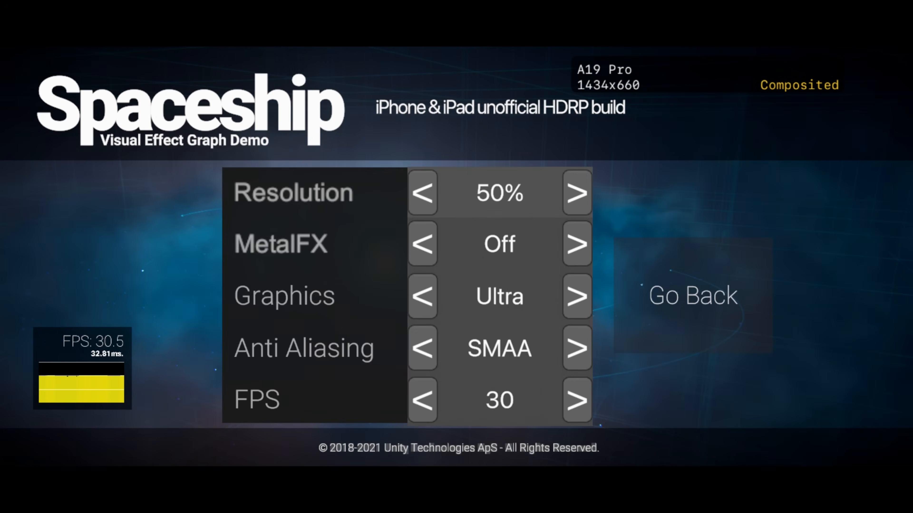
pyautogui.click(692, 295)
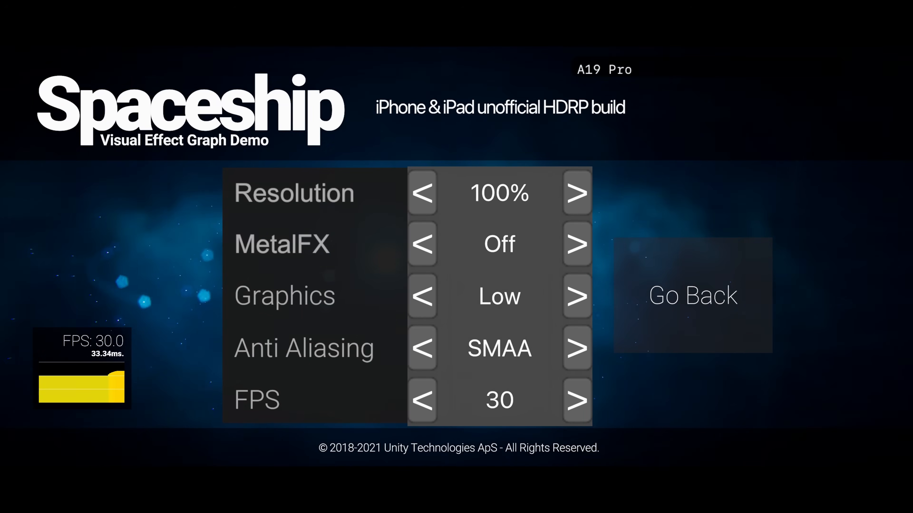
# Raise Graphics quality from Low to Ultra and switch Anti Aliasing from SMAA to None
pyautogui.click(575, 297)
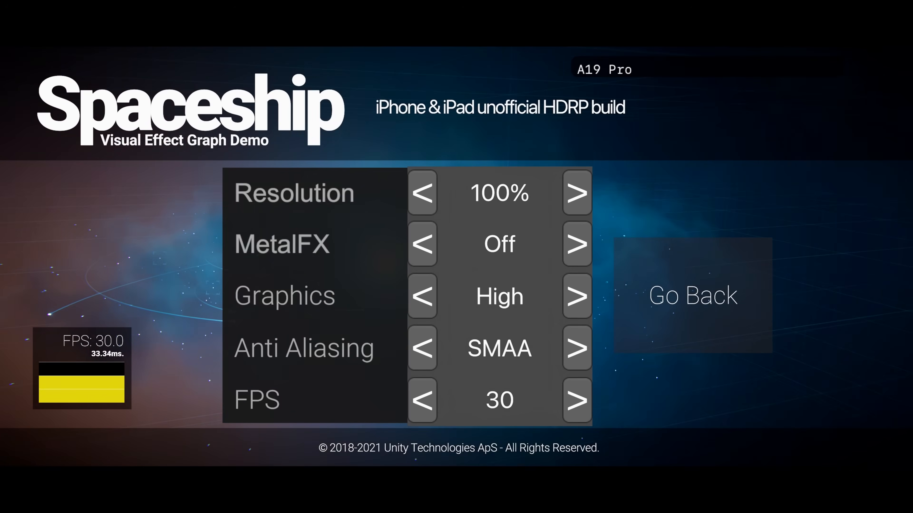
pyautogui.click(576, 296)
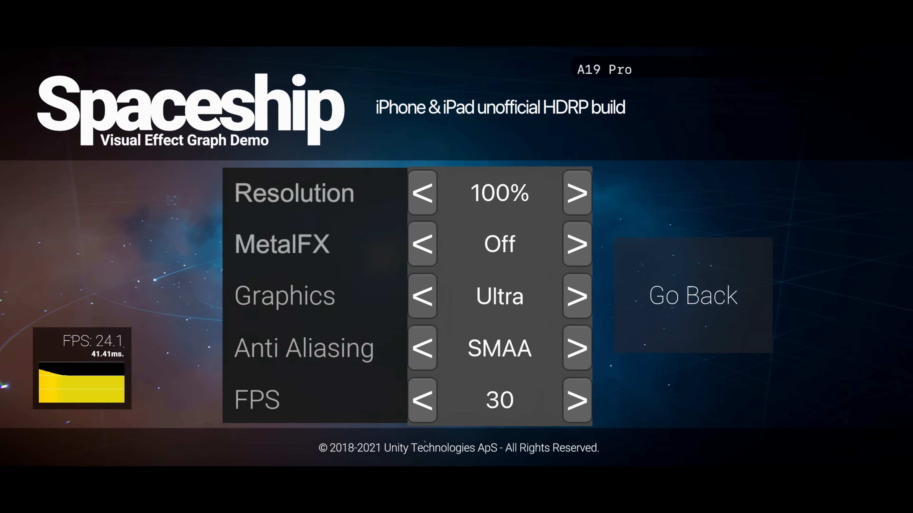
pyautogui.click(421, 348)
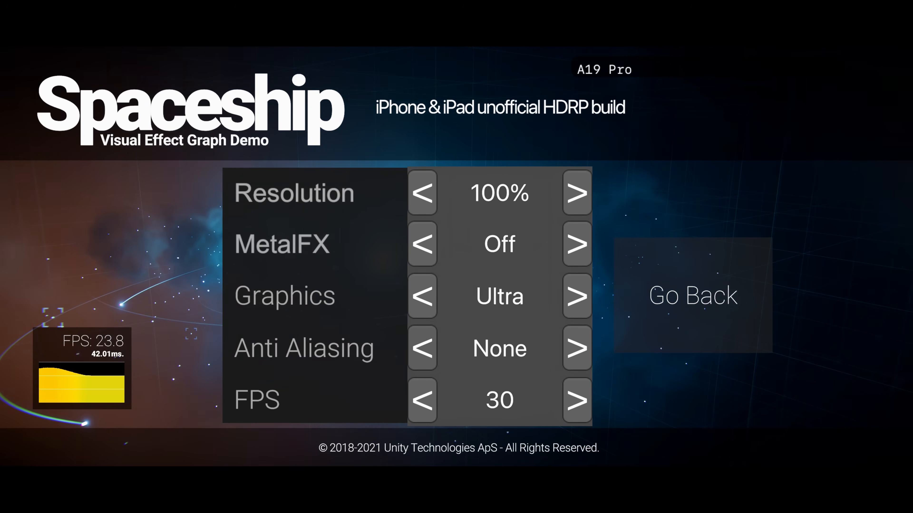
pyautogui.click(576, 348)
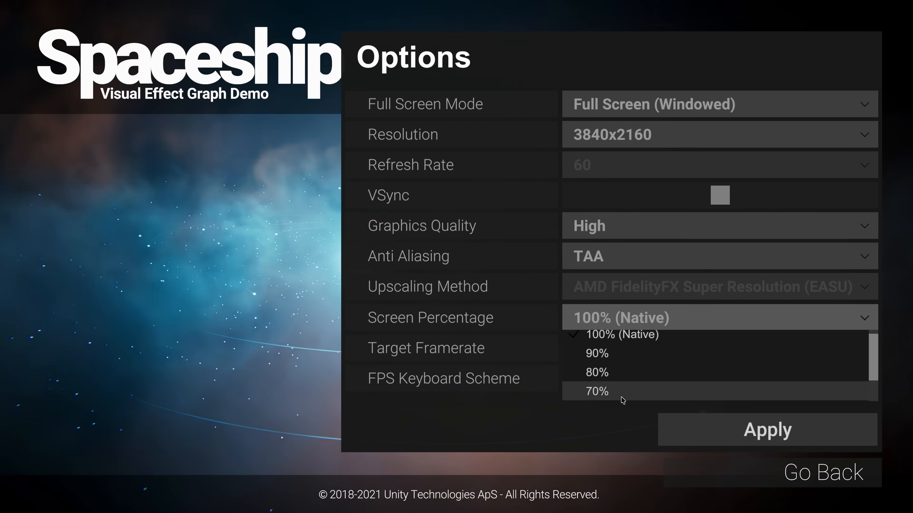
# Set Screen Percentage to 50% so AMD FidelityFX upscaling becomes active
pyautogui.scroll(-3)
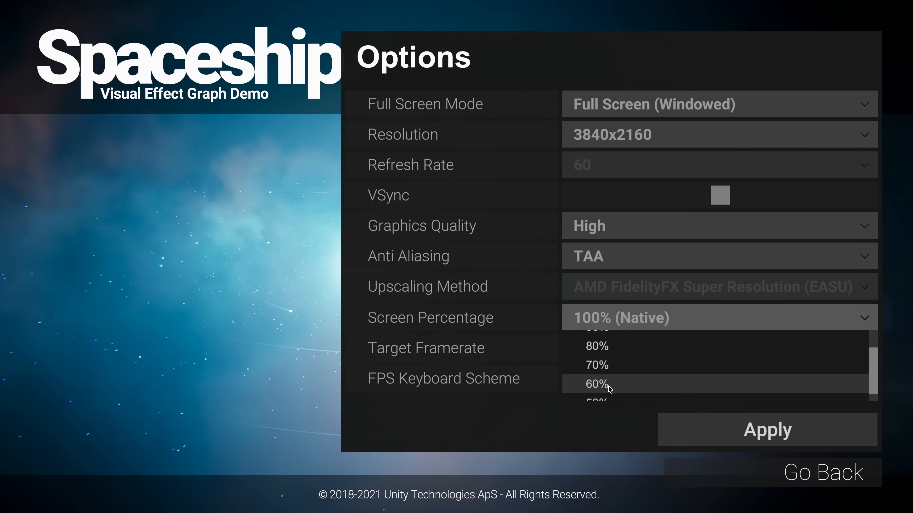
pyautogui.click(719, 286)
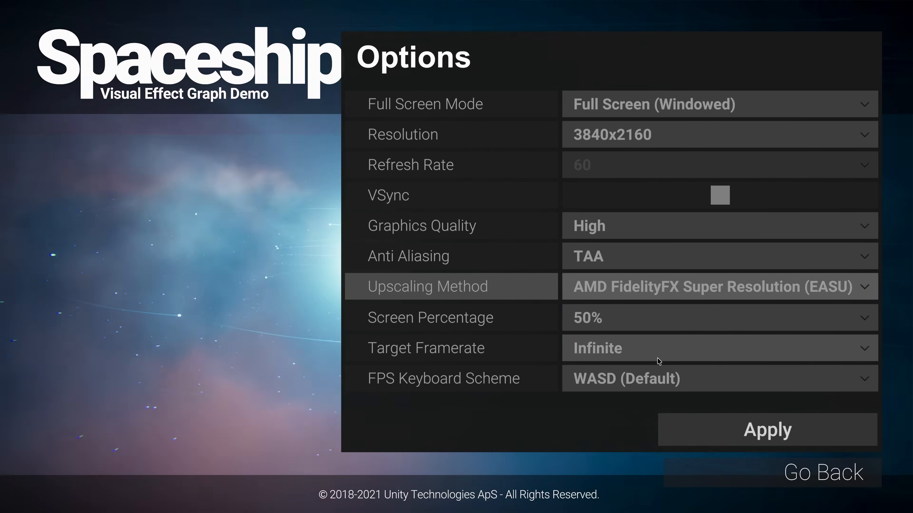
pyautogui.moveTo(529, 351)
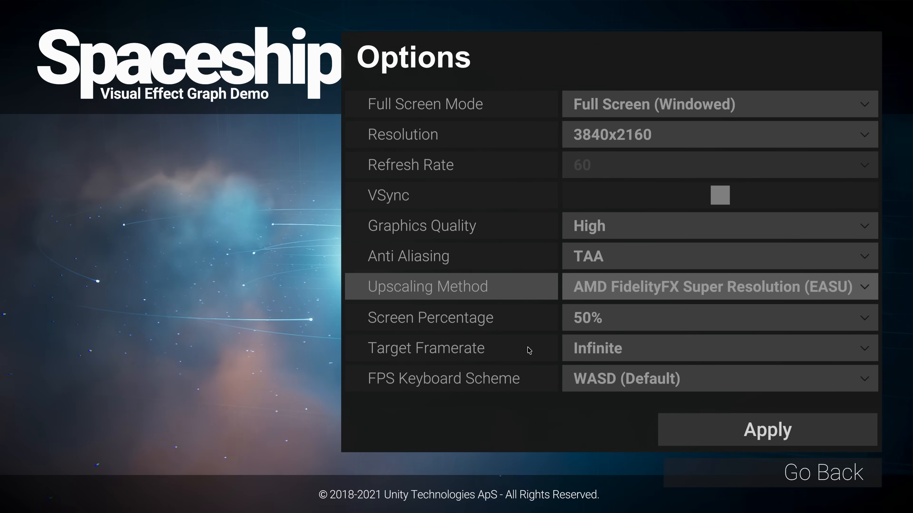